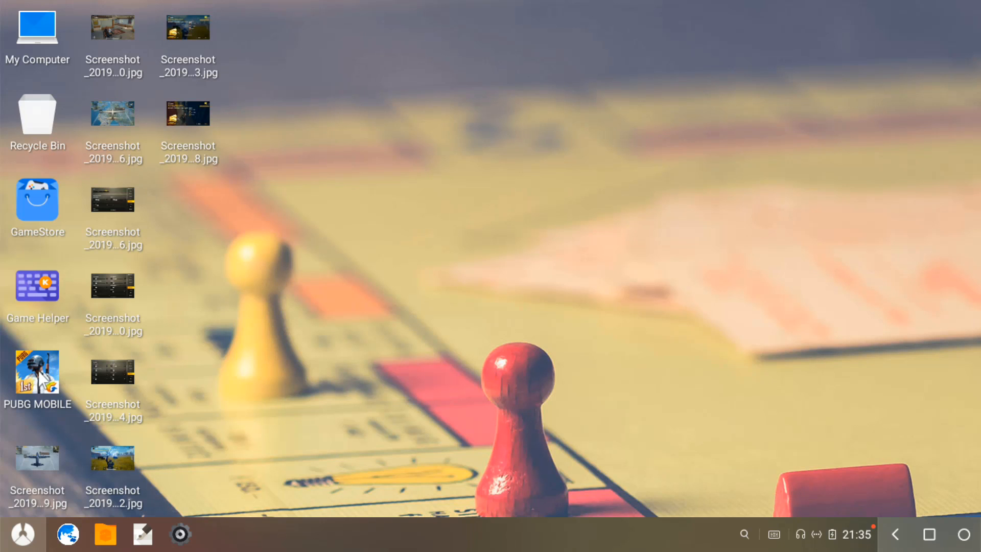
- Launch PUBG Mobile from its desktop icon so it joins the running apps
{"action": "double_click", "coordinate": [37, 373]}
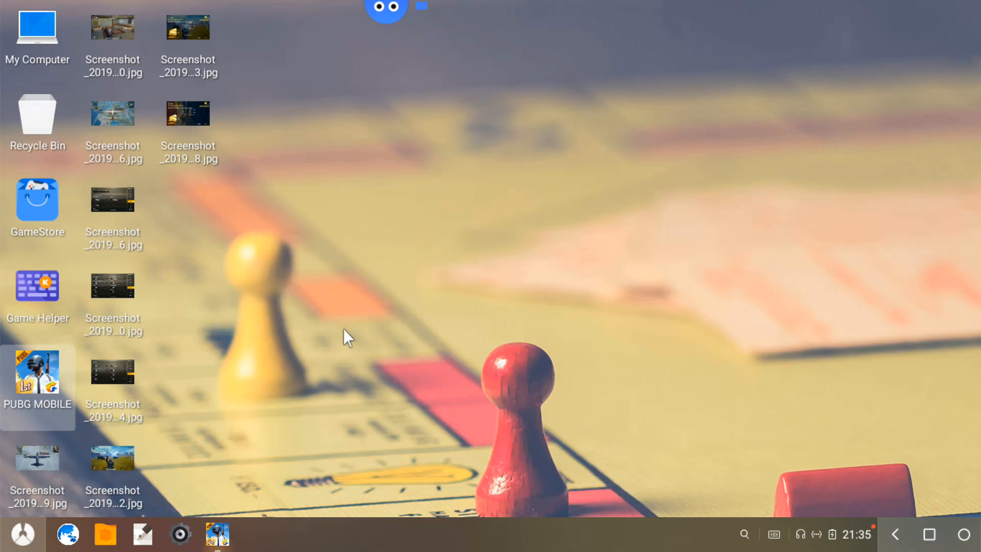
- Double-click the PUBG Mobile icon again while the game brings up its loading screen
{"action": "double_click", "coordinate": [37, 381]}
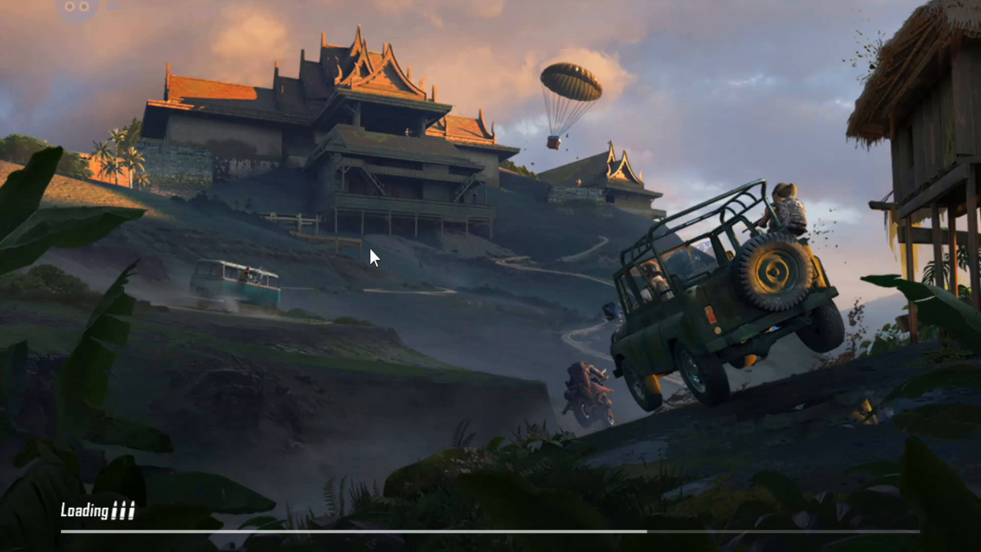
{"action": "mouse_move", "coordinate": [371, 262]}
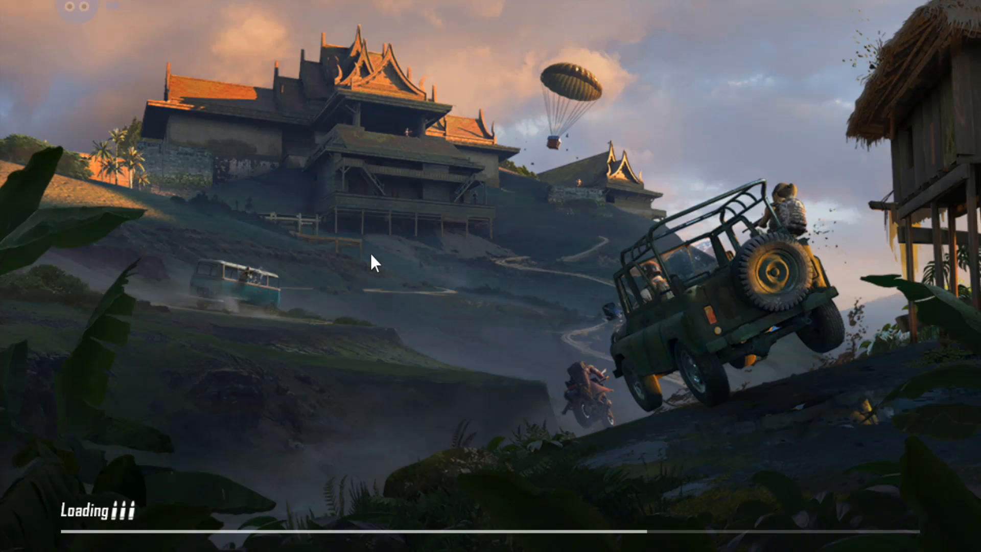